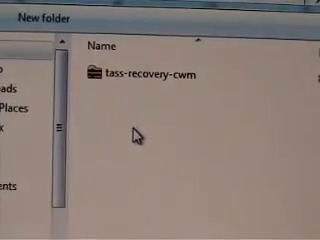
# Step: Select the tws-recovery-cwm package folder in the file list
pyautogui.click(150, 78)
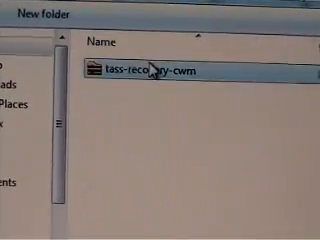